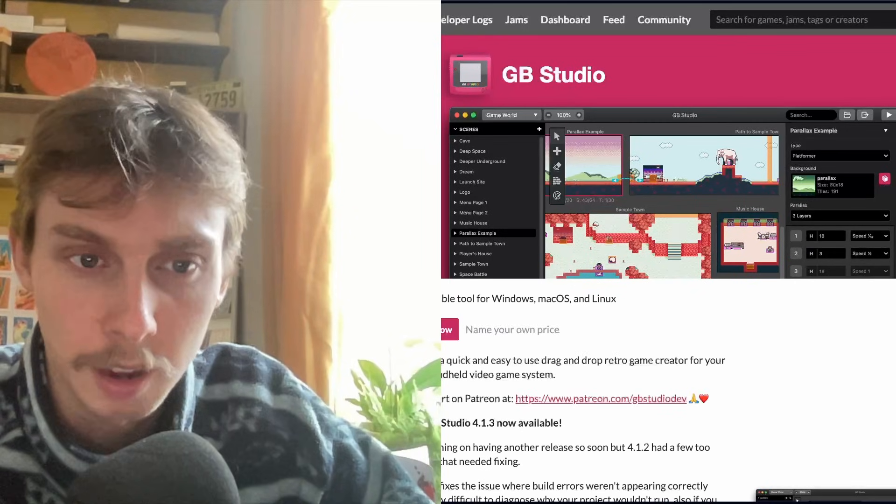
scroll(down, 3)
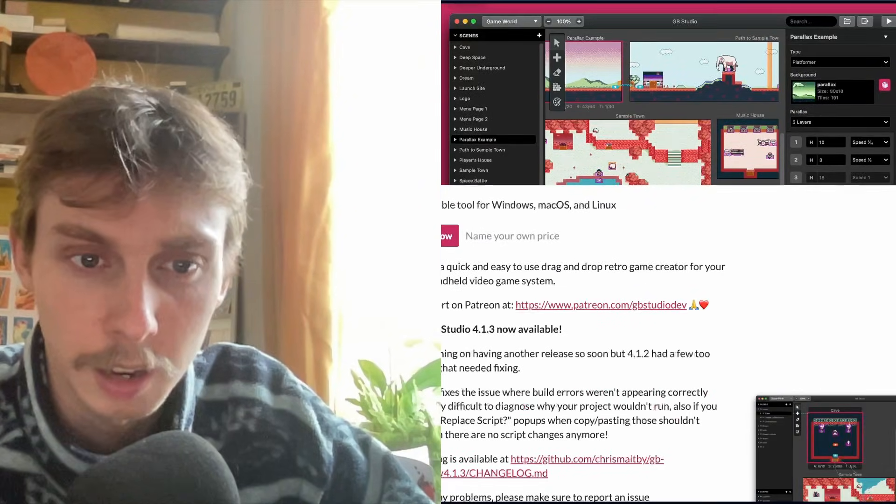